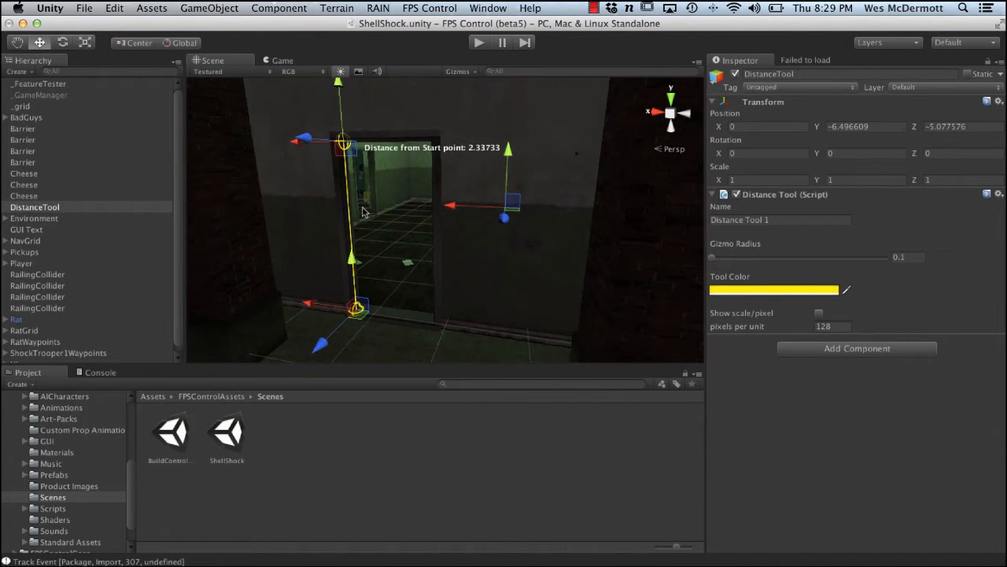
mouse_move(366, 326)
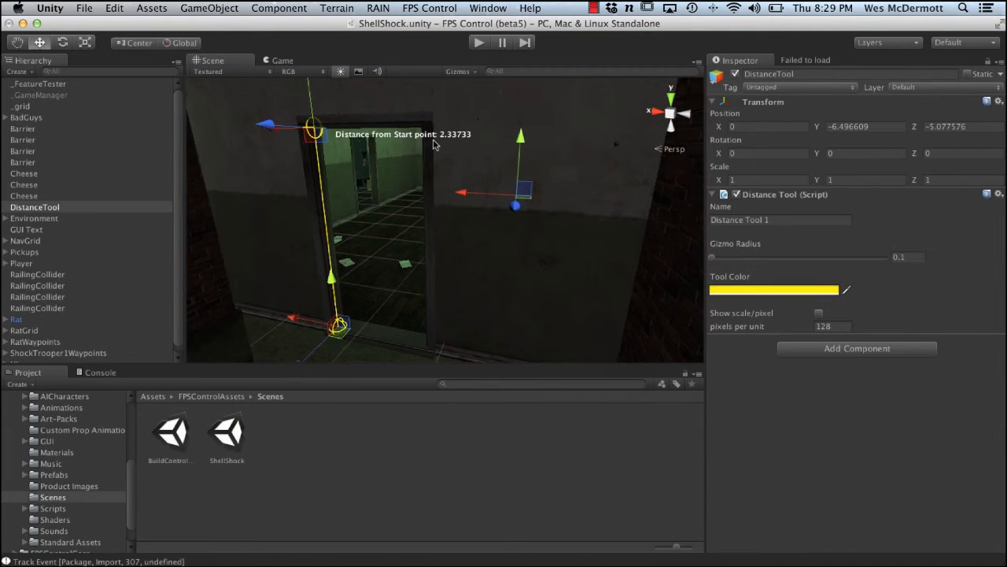
mouse_move(446, 148)
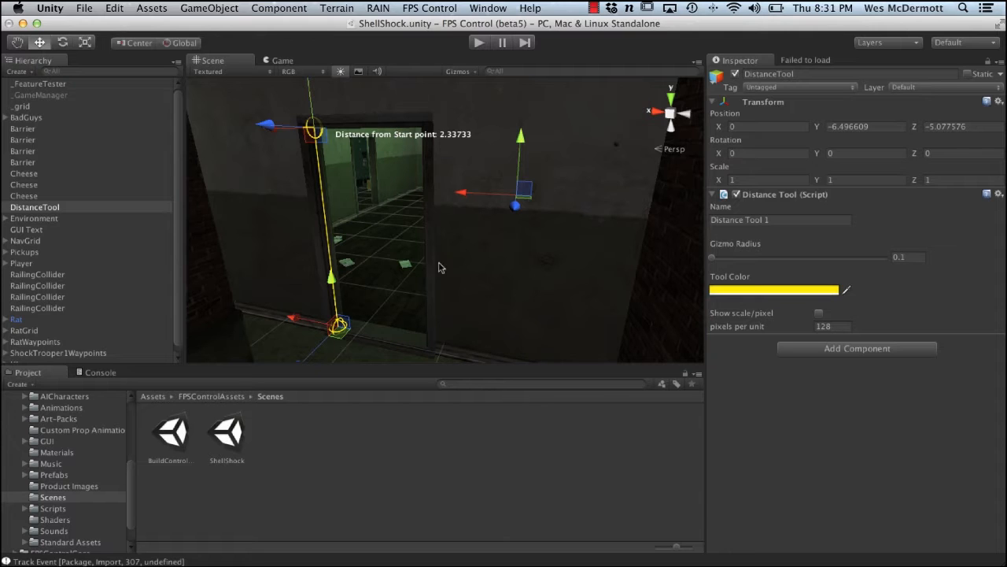
Add a reference cube and move it into the corridor doorway
drag(441, 267, 432, 240)
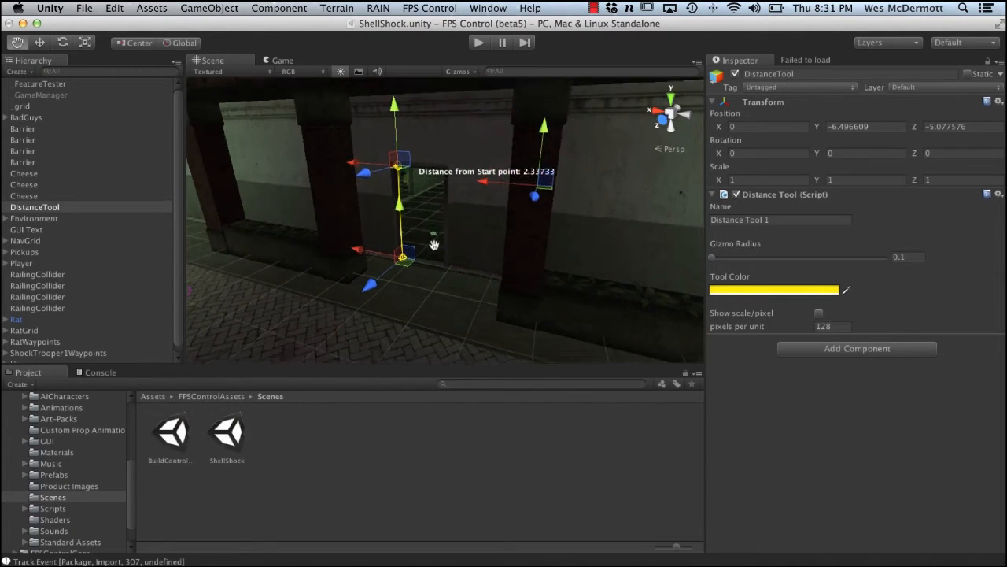
click(209, 8)
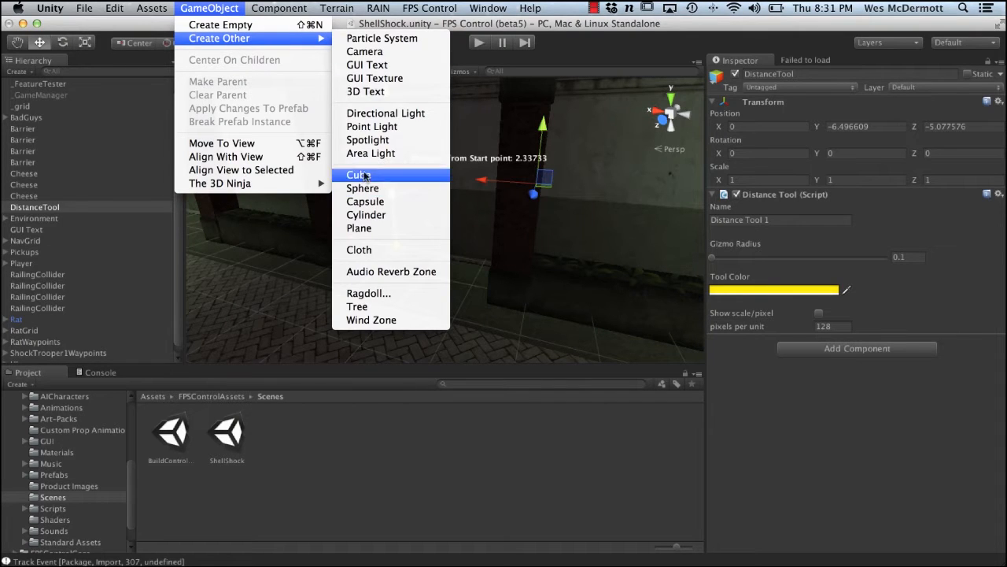
click(358, 174)
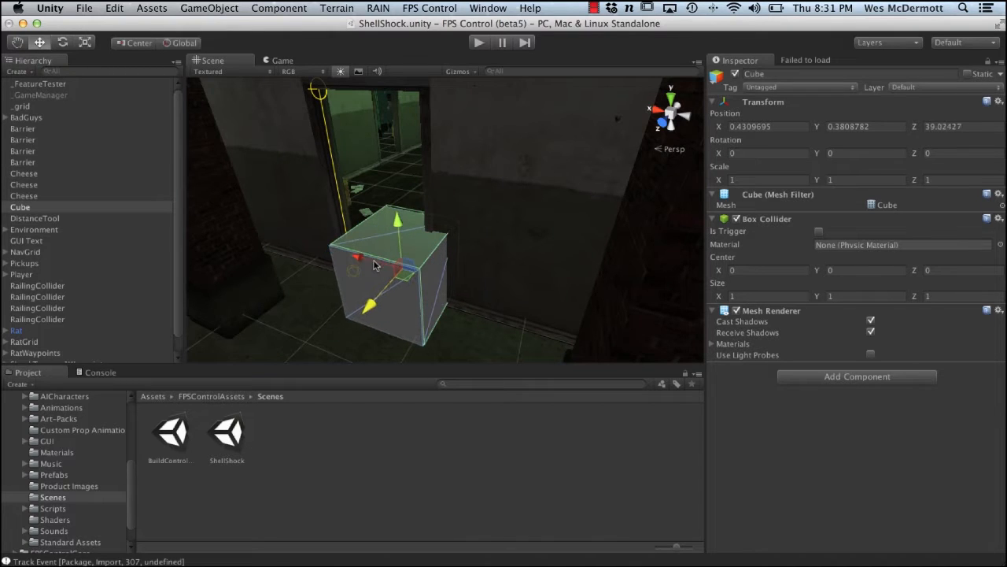
drag(394, 268, 441, 276)
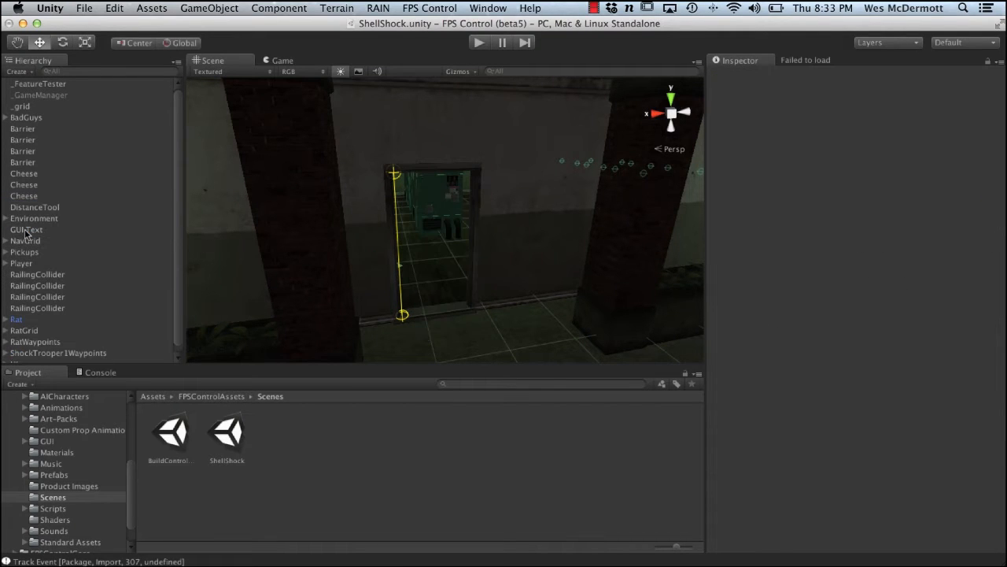
Select the DistanceTool object in the Hierarchy before switching to Maya
click(34, 207)
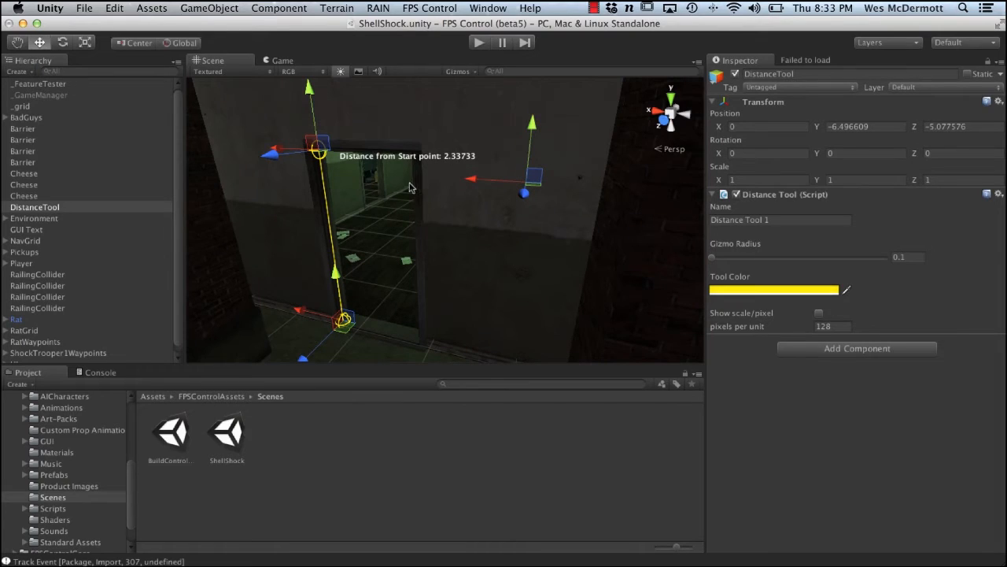
mouse_move(380, 169)
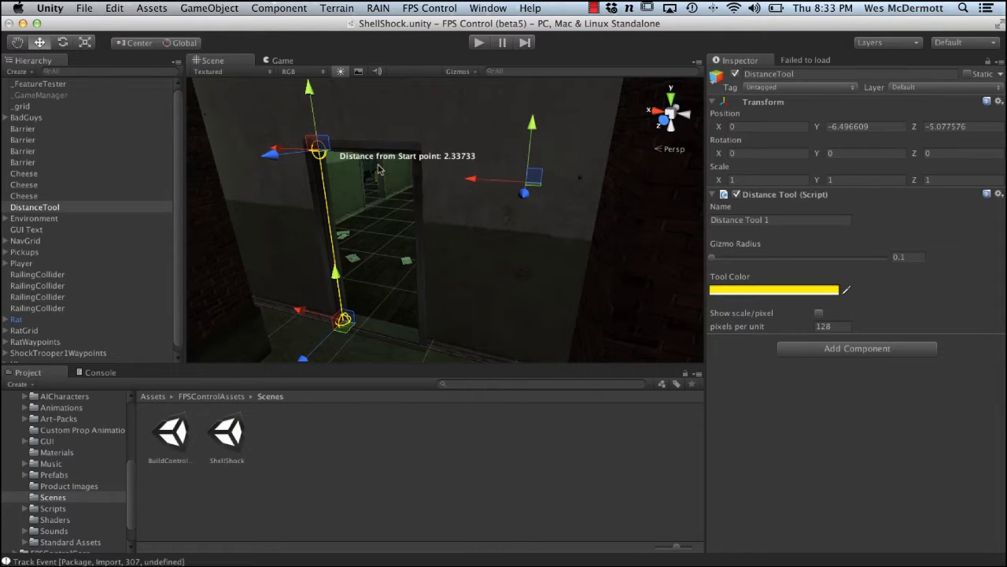
mouse_move(441, 163)
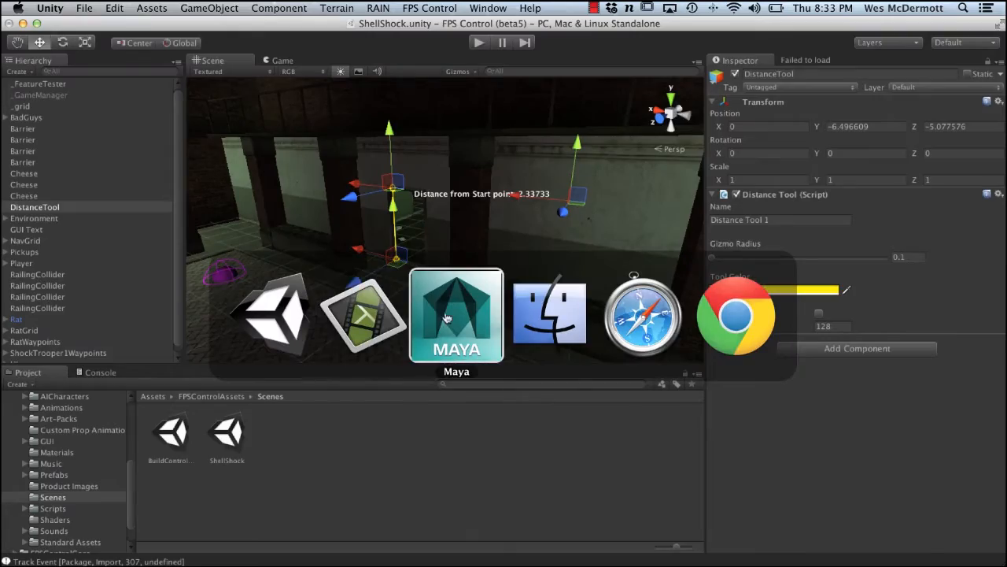
Select the fire hydrant side-on and start a Distance Tool measurement beside it
click(457, 315)
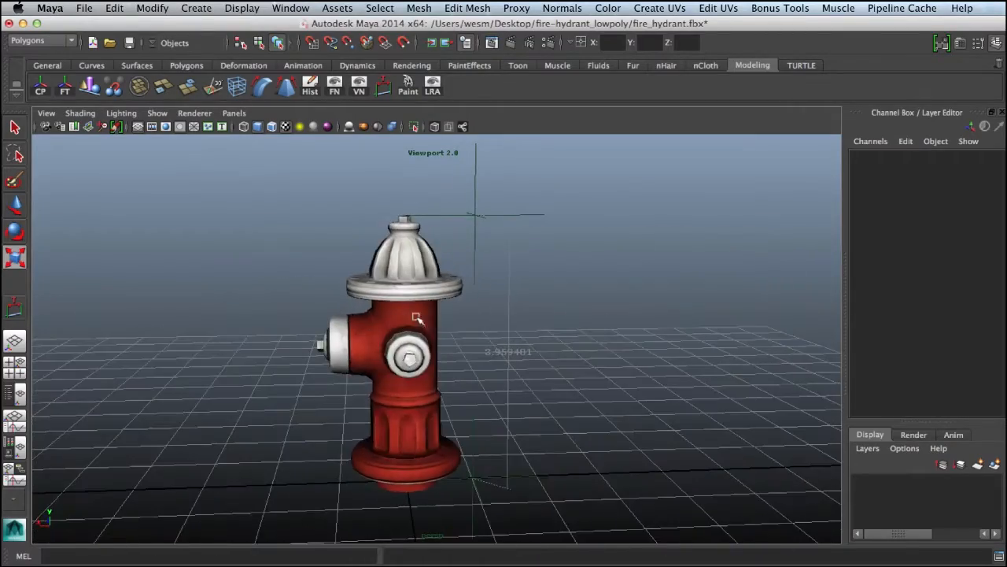
click(406, 346)
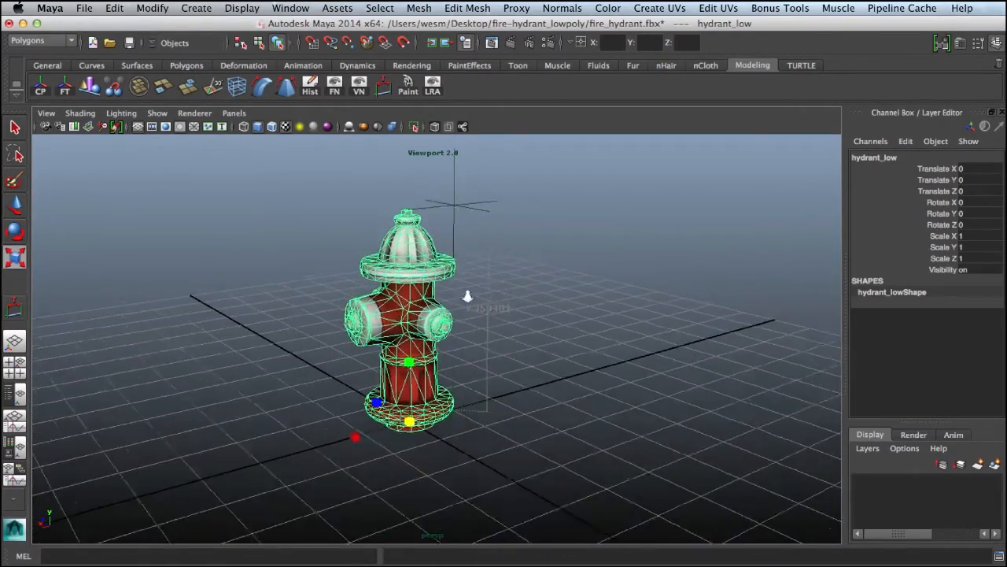
drag(468, 297, 531, 317)
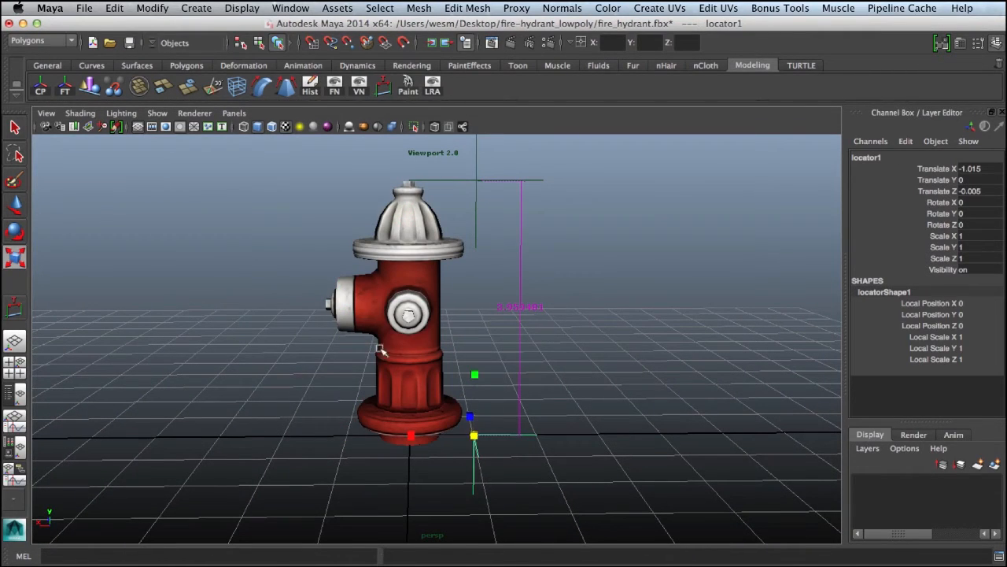
click(196, 7)
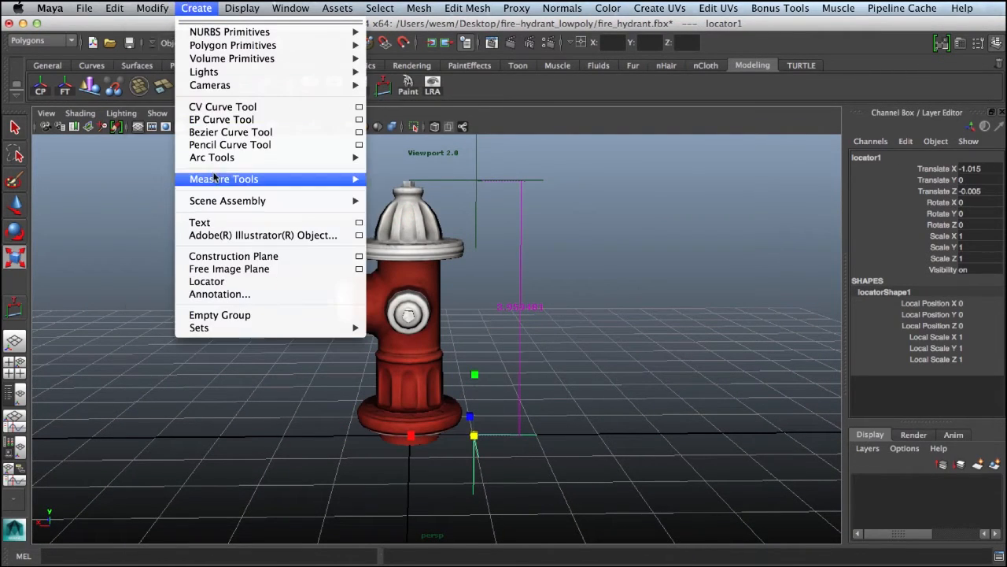
mouse_move(224, 179)
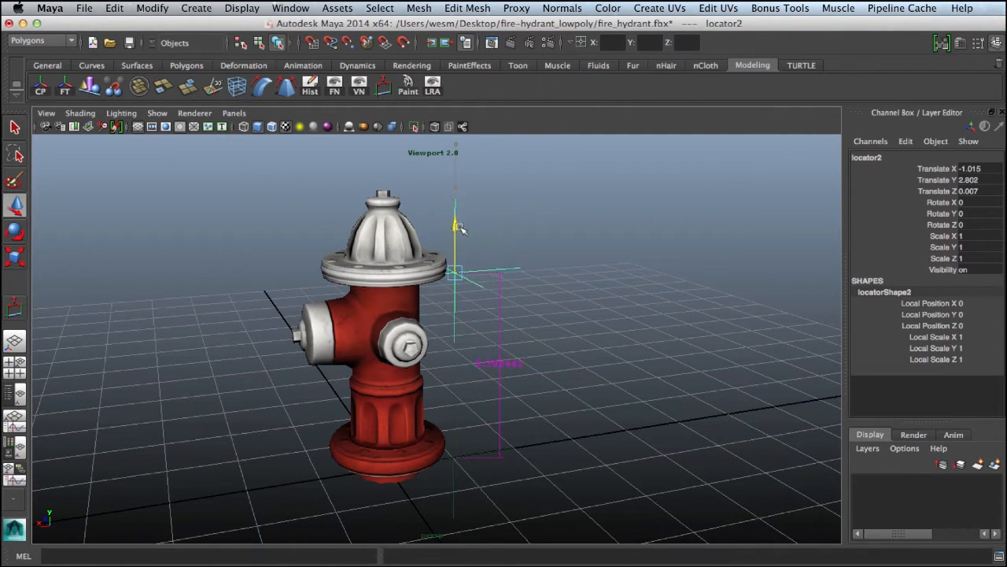
Drag locator2 up along Y so its Translate Y reads 2.338
drag(456, 228, 456, 259)
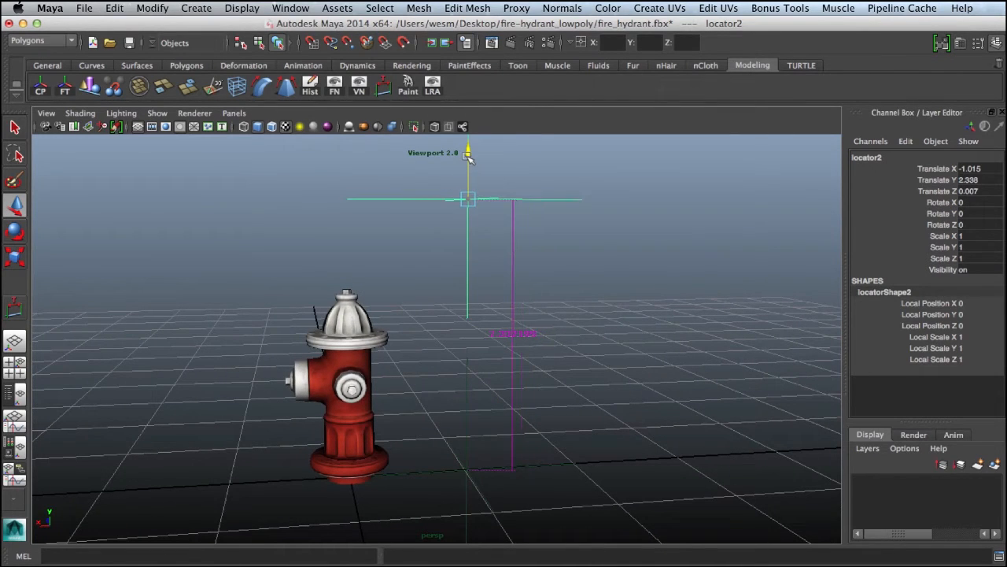
Lower locator2 until the measurement reads about 0.802, then review hydrant and measure in perspective
drag(468, 197, 467, 322)
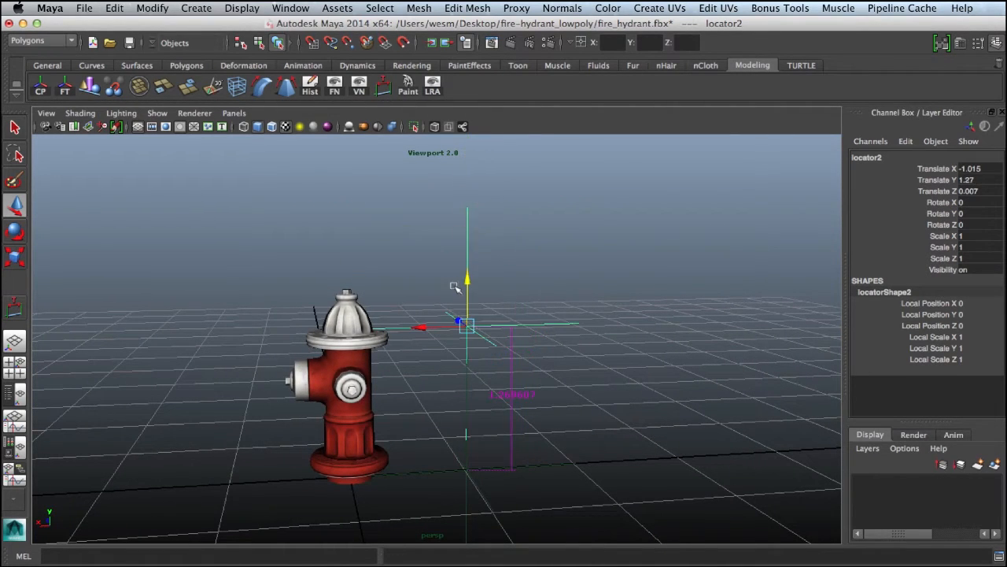
drag(466, 283, 467, 323)
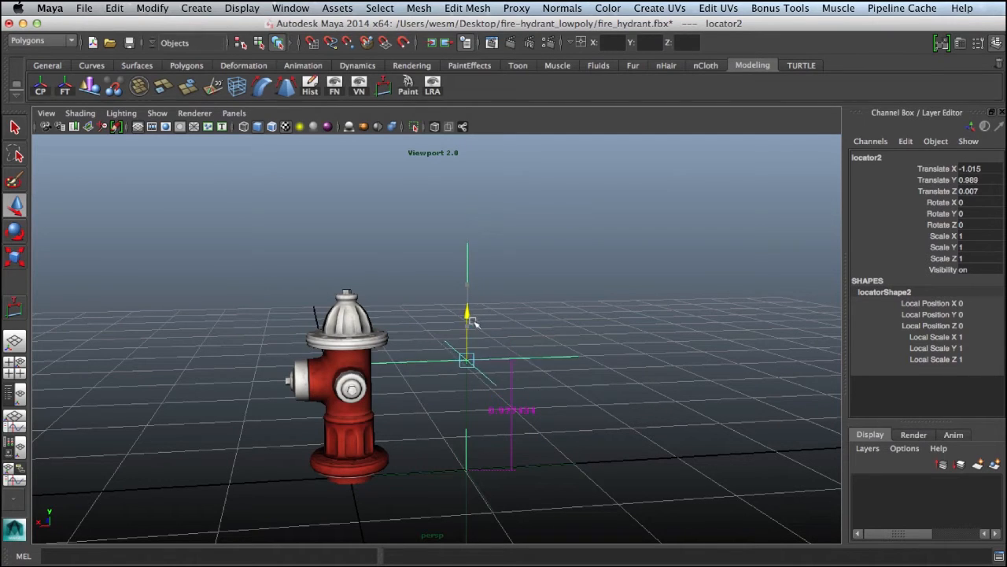
drag(468, 315, 468, 335)
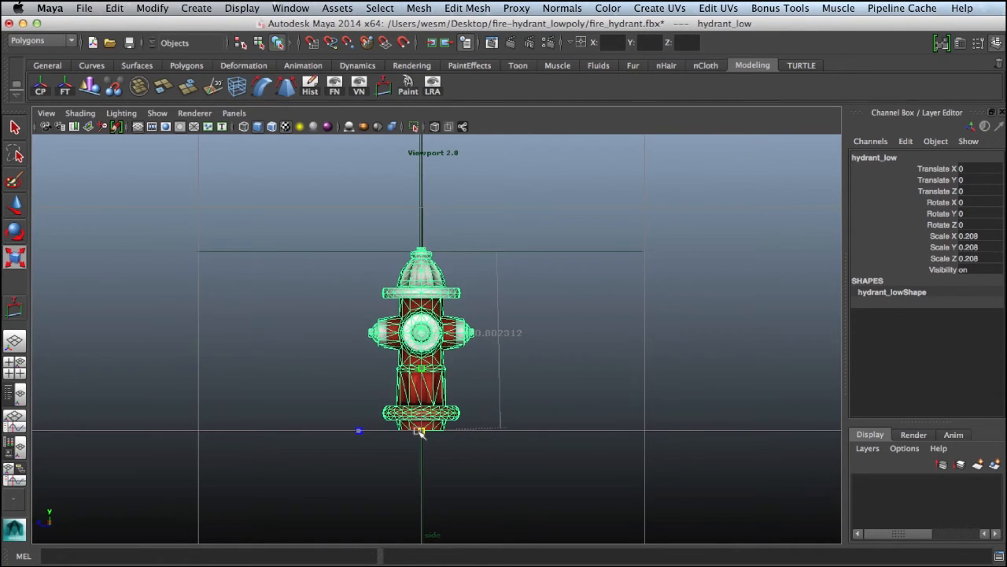
key(space)
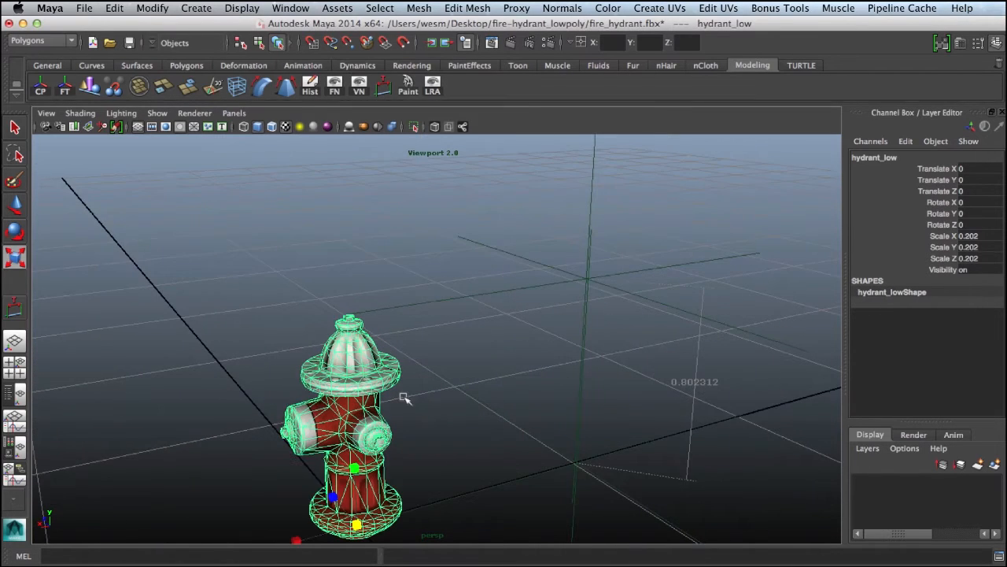
drag(406, 397, 480, 401)
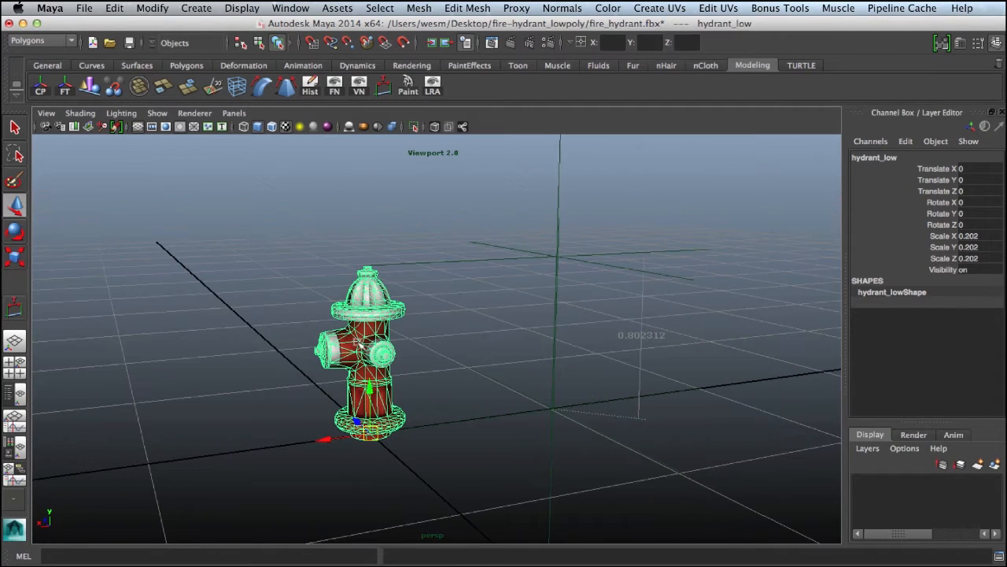
mouse_move(323, 285)
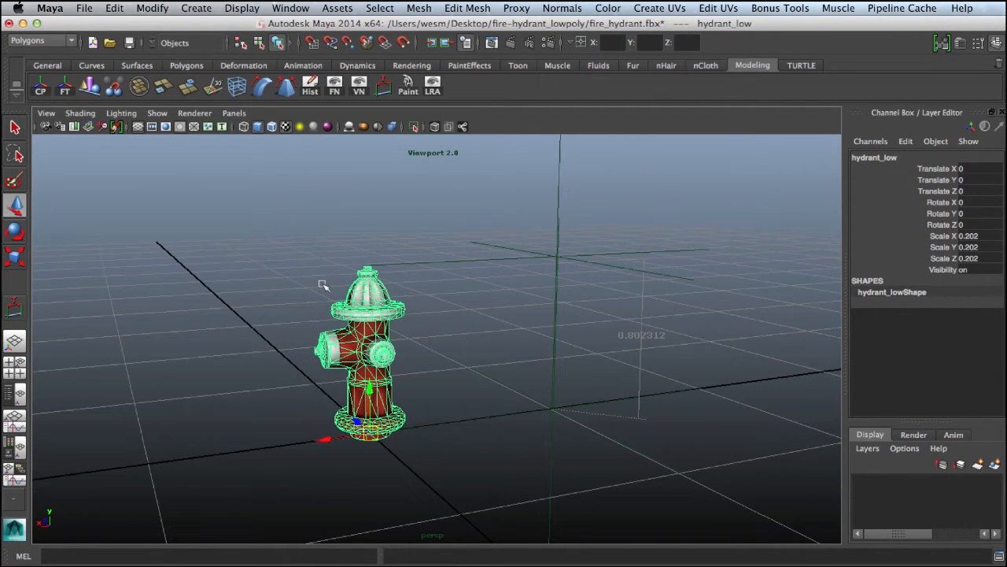
Freeze Transformations on hydrant_low so its scale reads 1
click(152, 7)
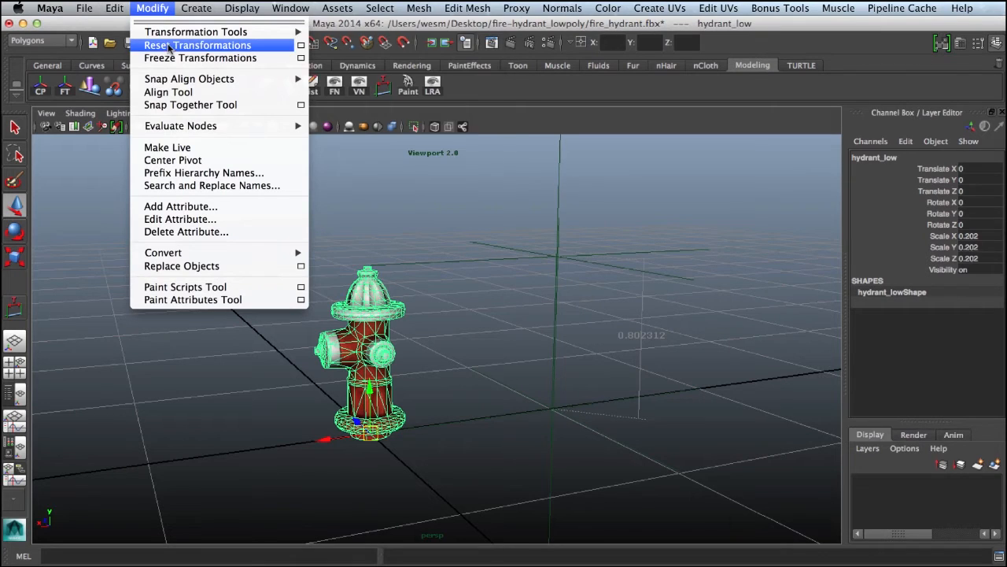
click(200, 58)
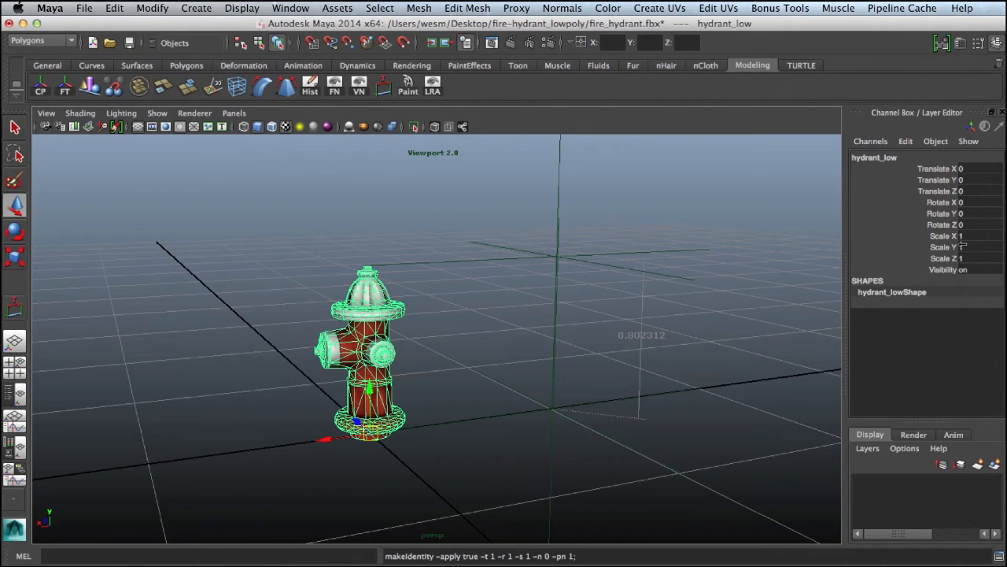
mouse_move(967, 250)
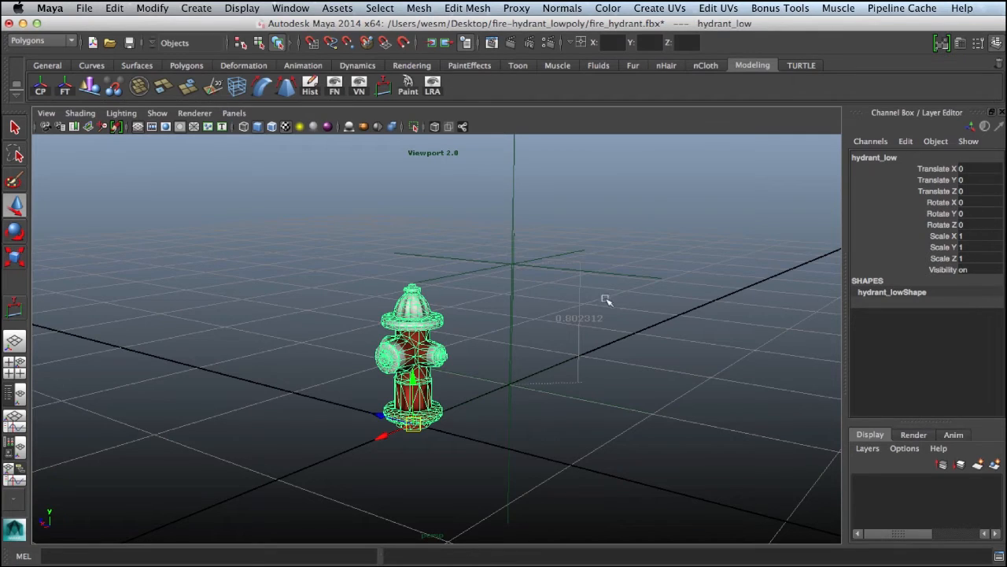
drag(606, 299, 419, 400)
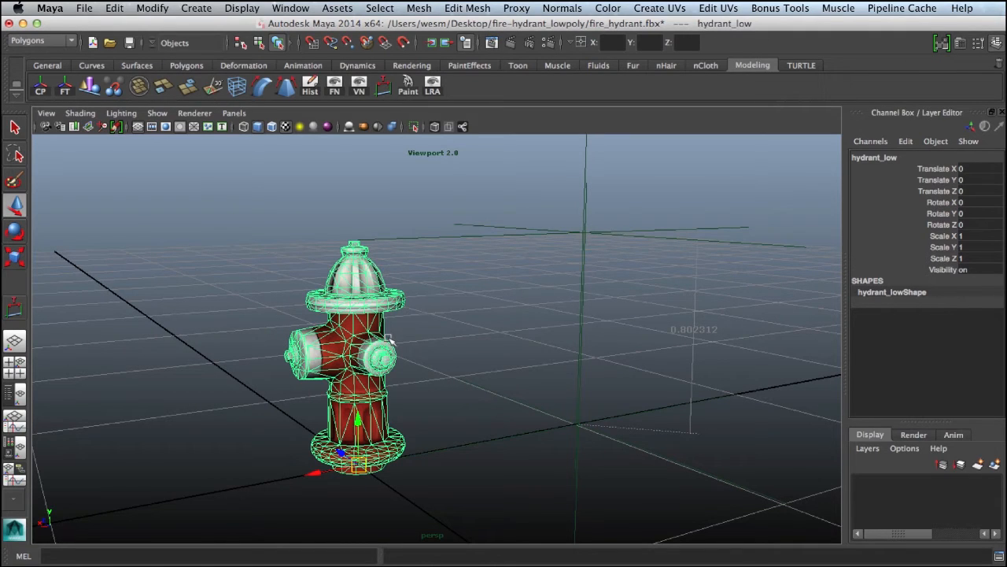
Start File > Export Selection for the hydrant alone
click(85, 7)
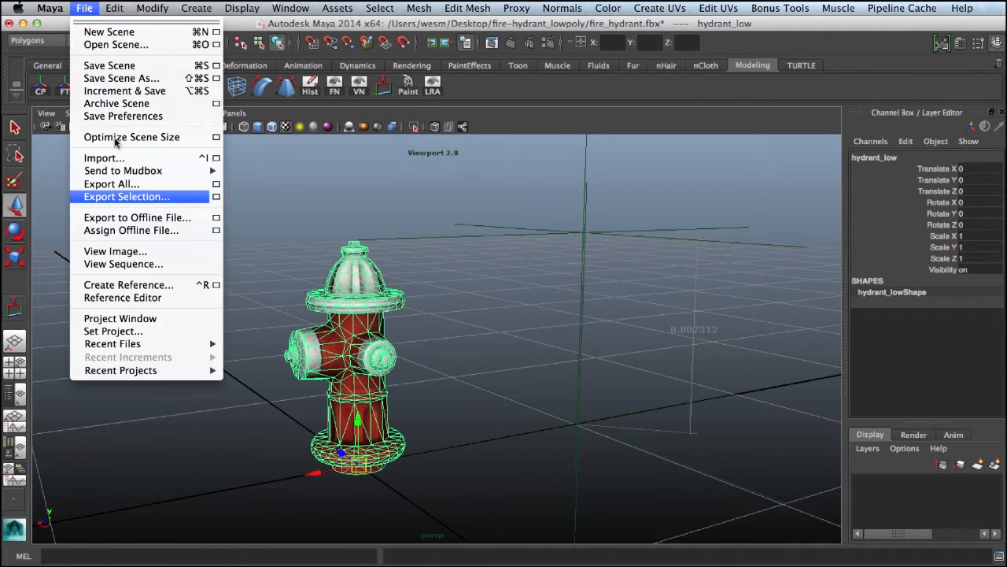
click(126, 196)
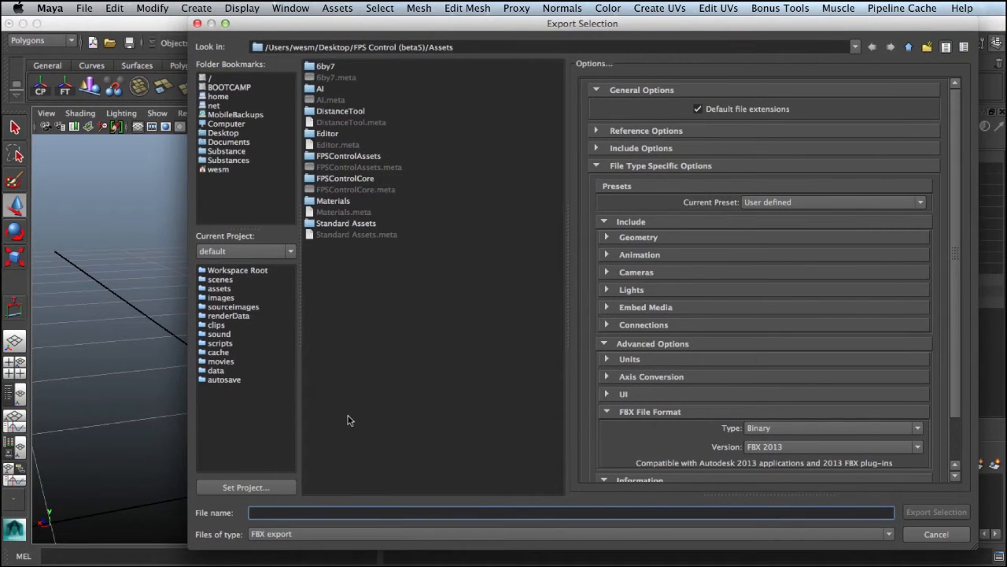
Name the export file FireTest and scroll through the FBX options panel
text(FireTest)
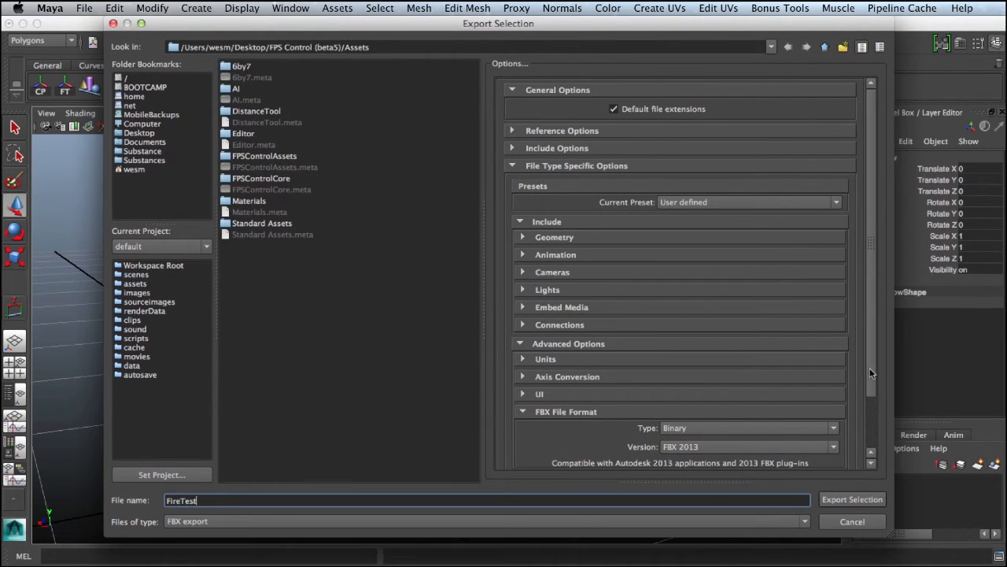
scroll(down, 3)
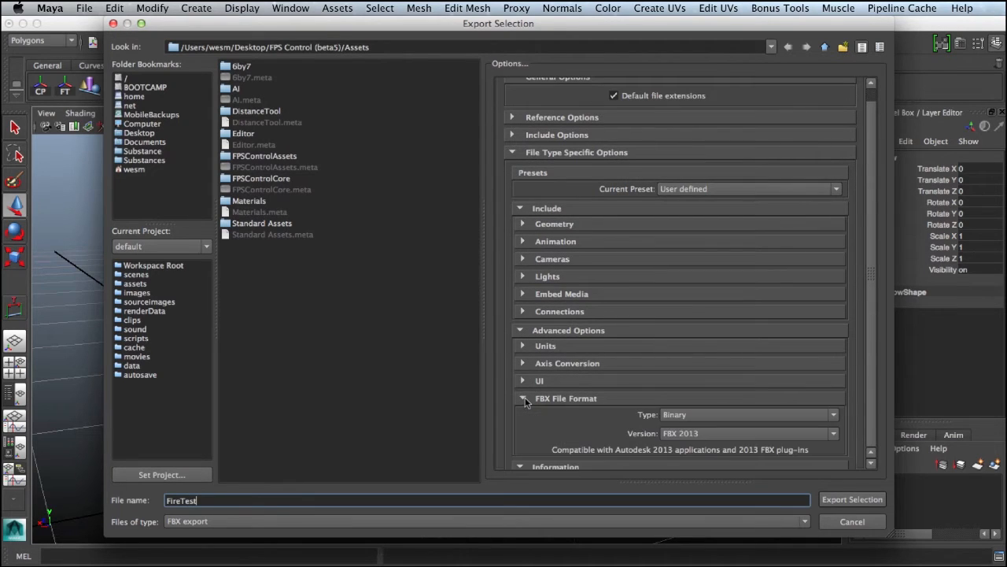
scroll(down, 3)
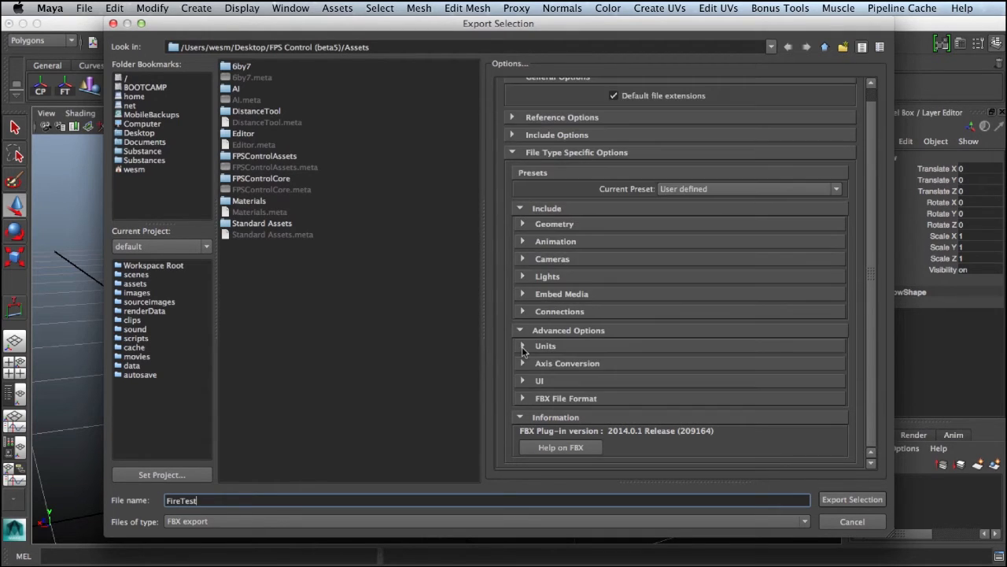
Check the Units scale factor is 1.0 with Automatic, then export the selection as FireTest
click(523, 345)
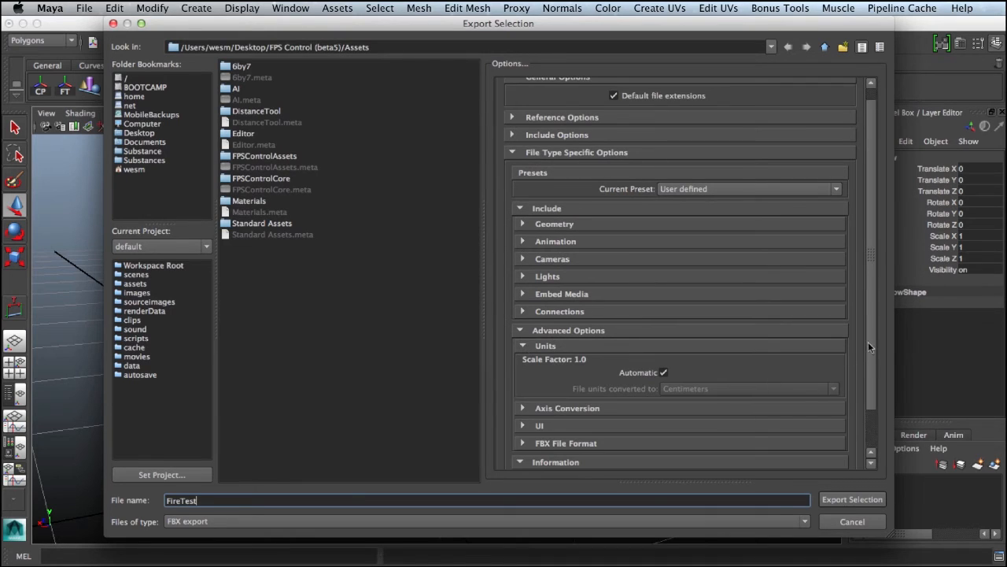
scroll(down, 3)
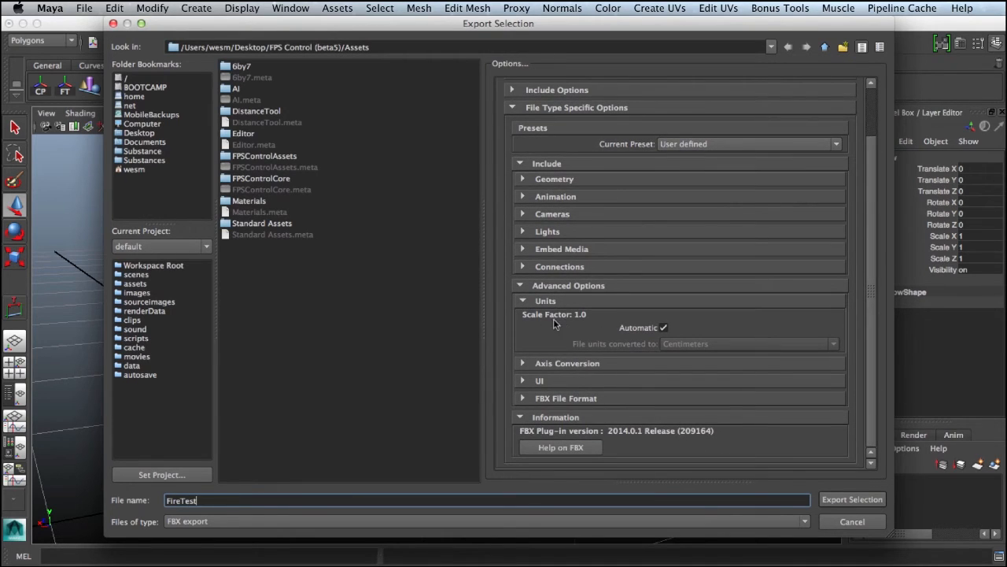
mouse_move(675, 338)
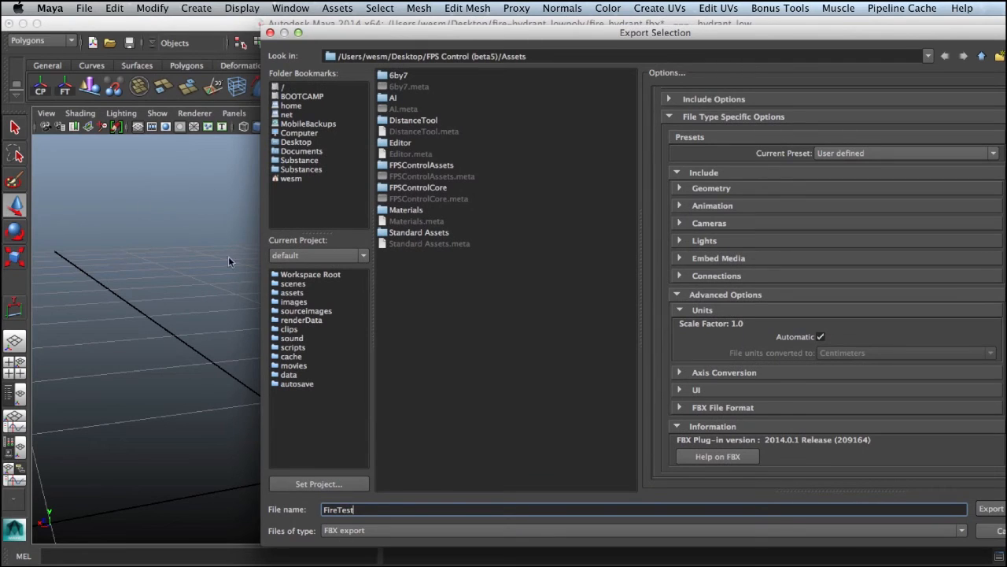
mouse_move(194, 341)
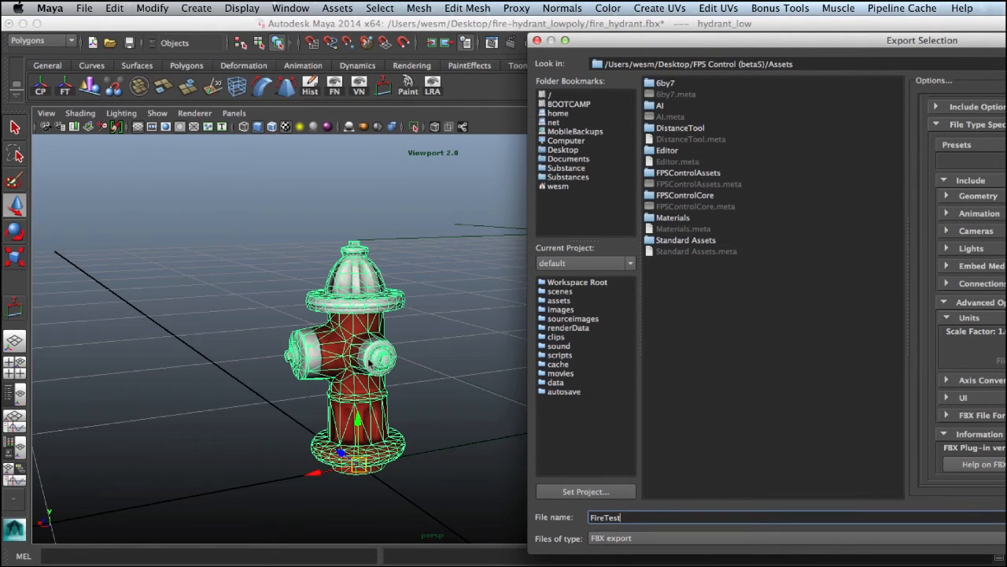
mouse_move(673, 276)
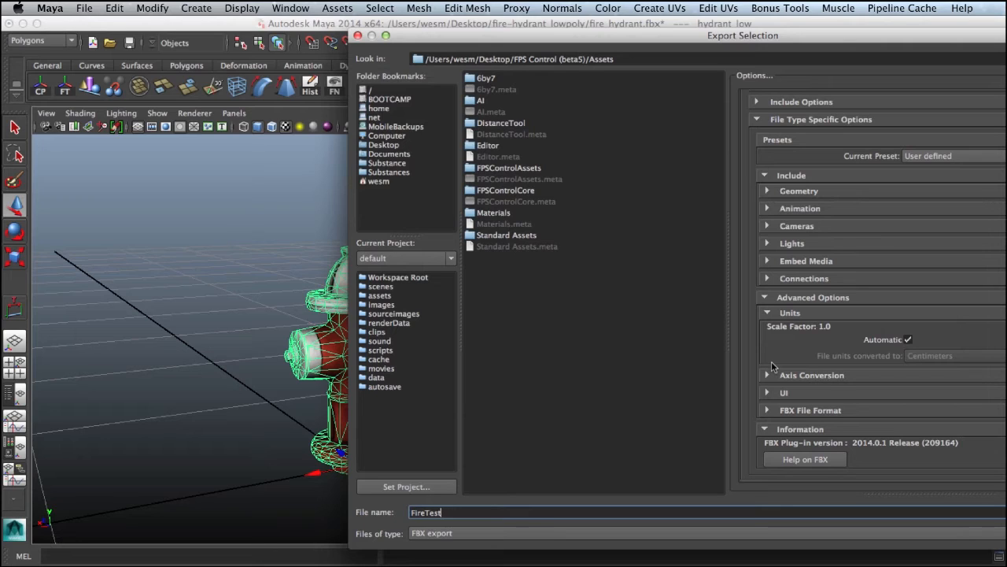
mouse_move(294, 485)
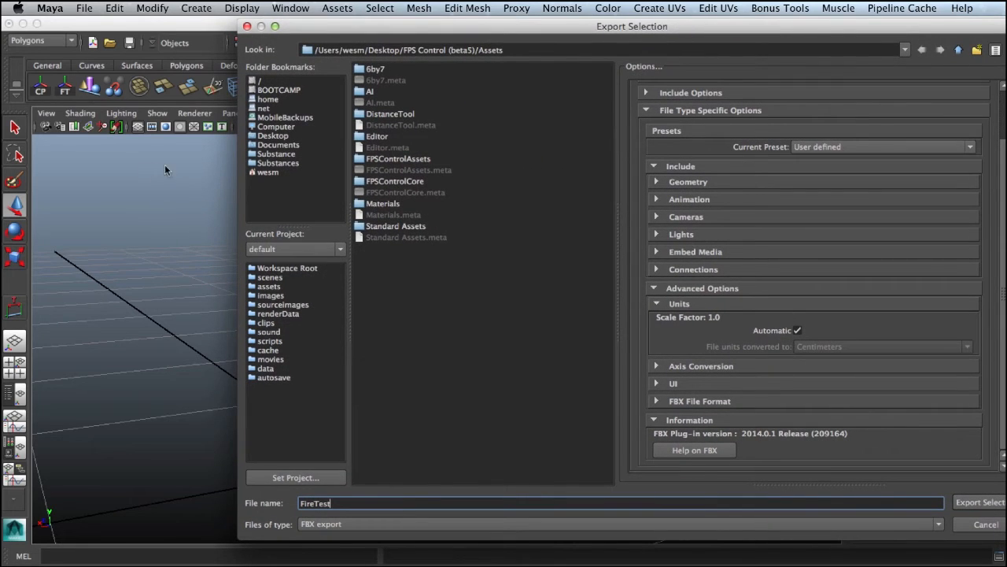
mouse_move(706, 323)
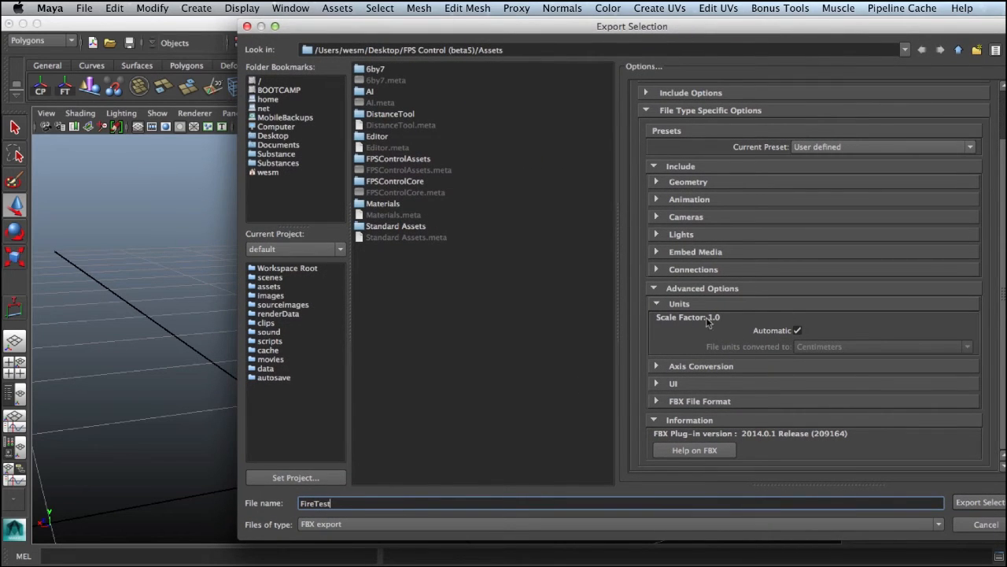
mouse_move(793, 340)
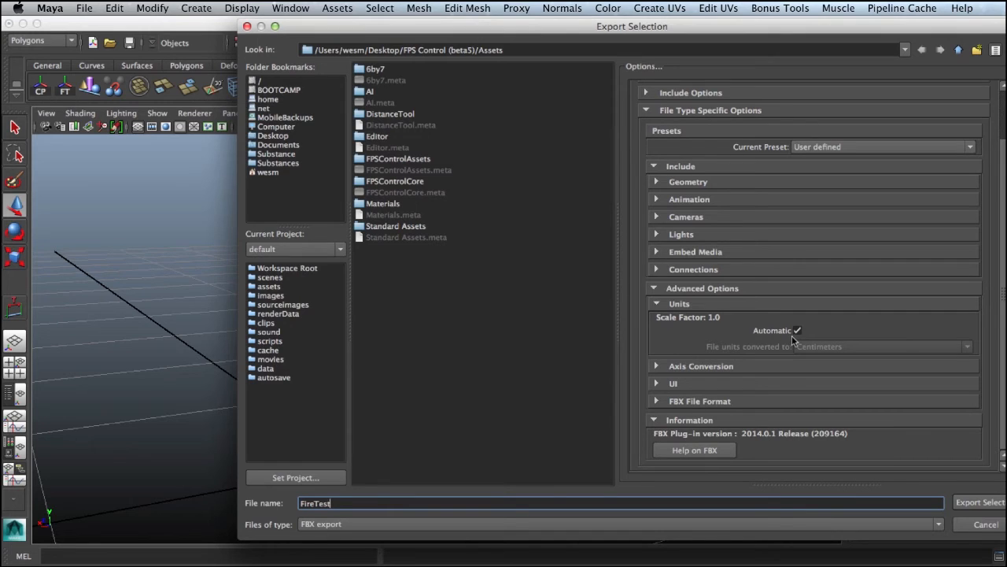
mouse_move(750, 345)
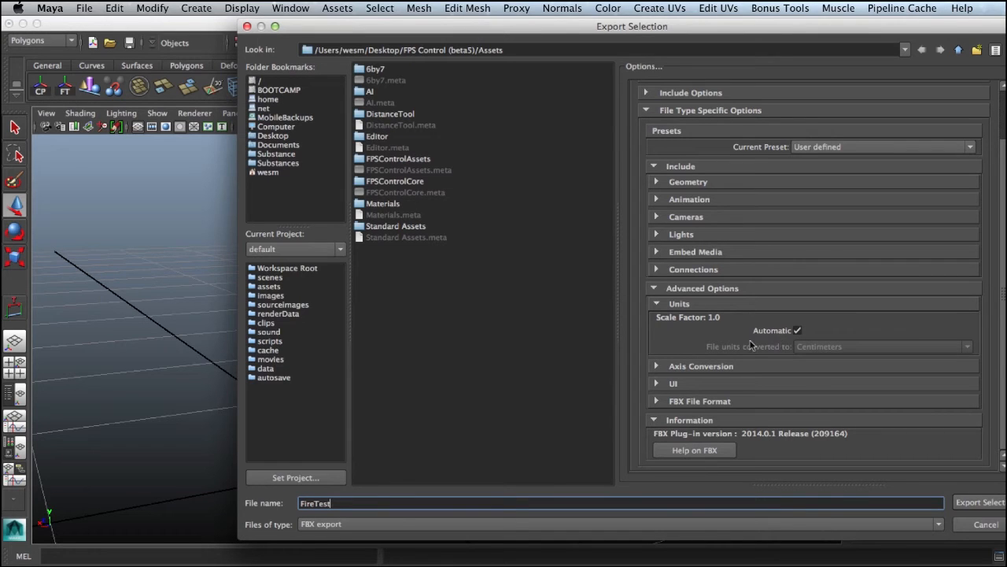
click(980, 502)
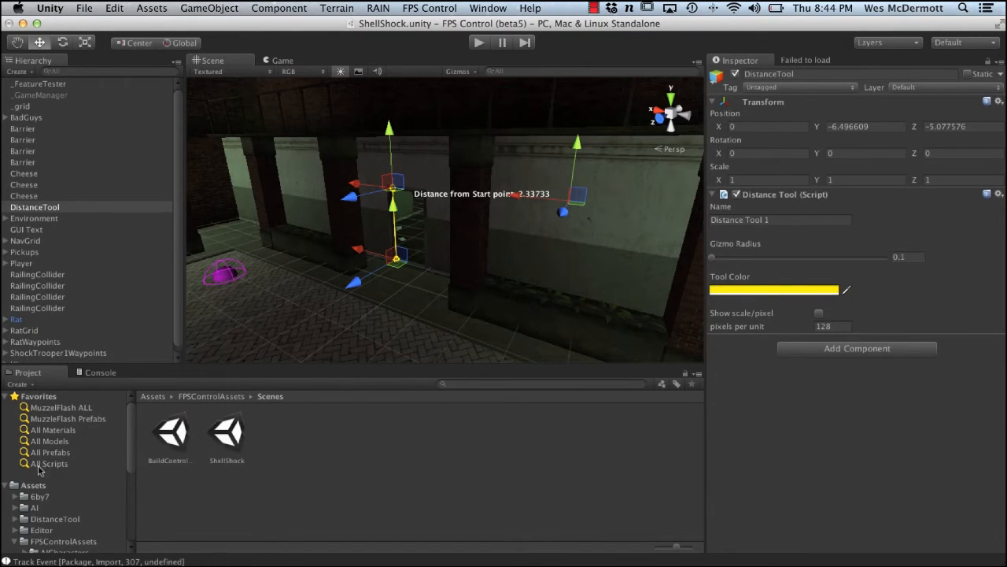
Select FireTest in Assets and set its import Scale Factor to 1
click(32, 484)
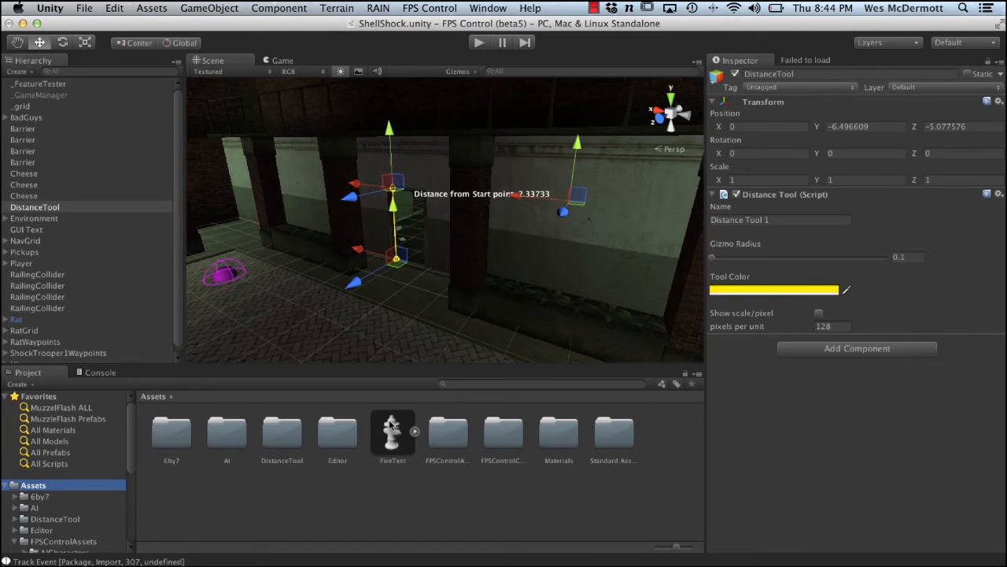
click(392, 432)
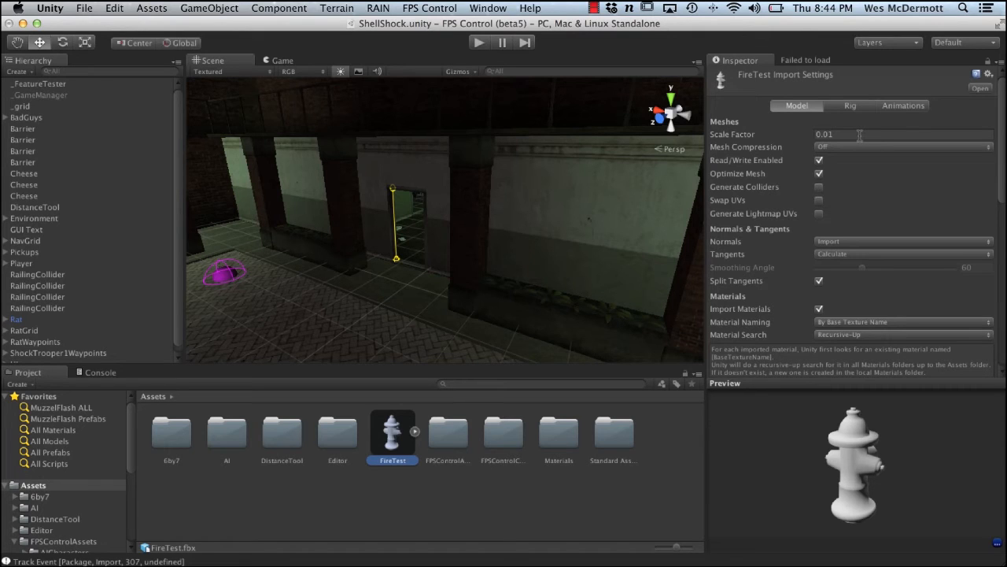
mouse_move(754, 148)
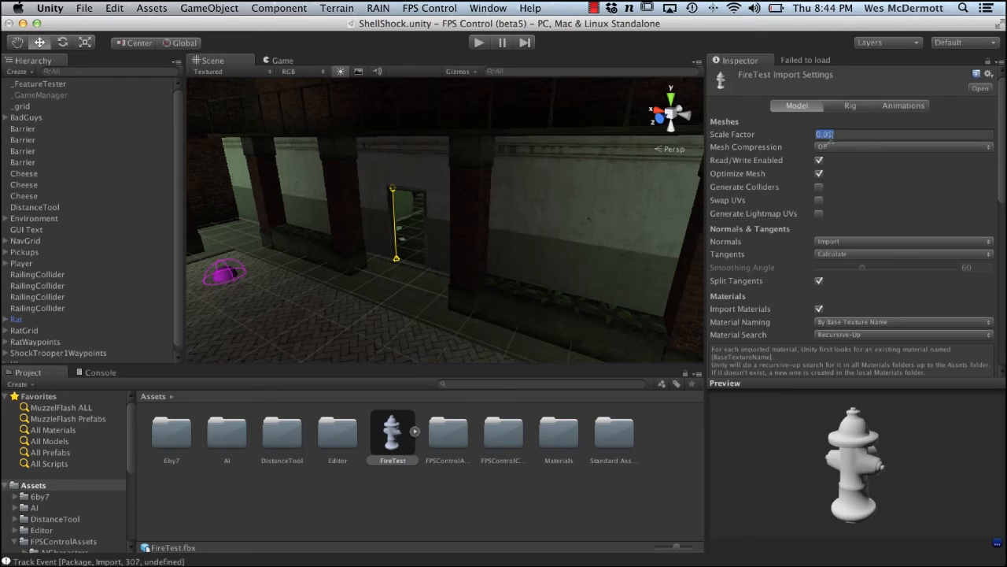
text(1)
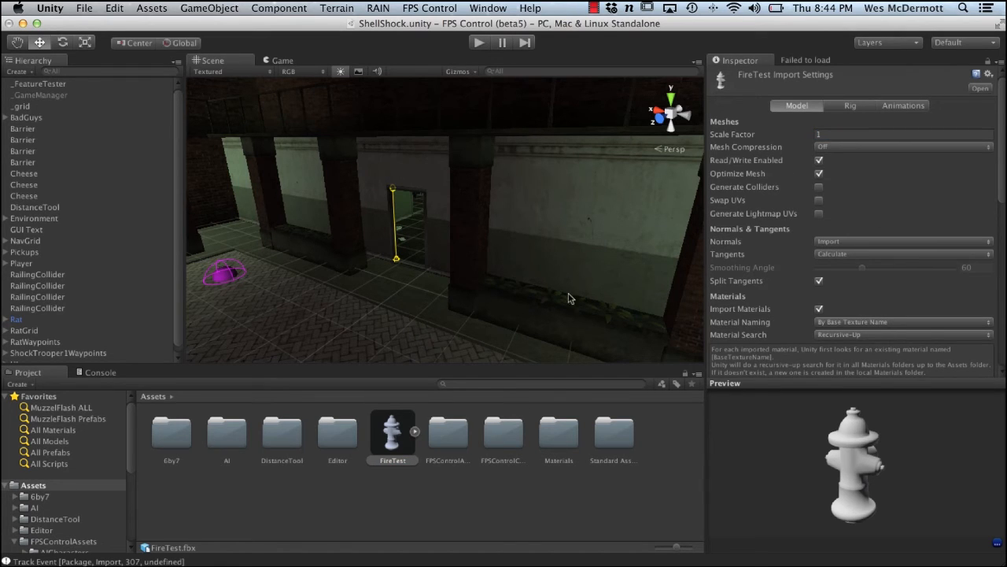
scroll(down, 3)
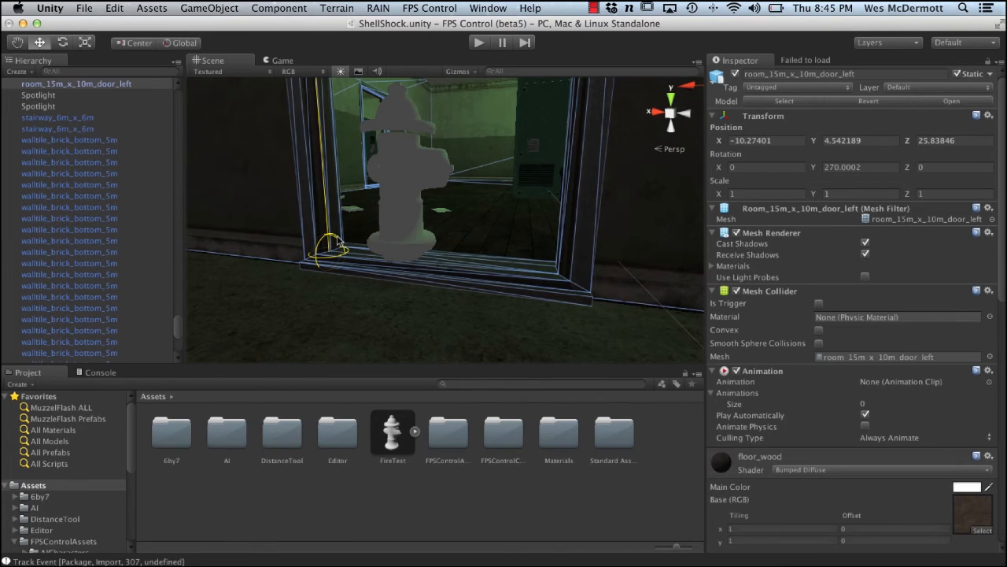
Select the DistanceTool so the hydrant can be gauged beside its measuring line
scroll(down, 3)
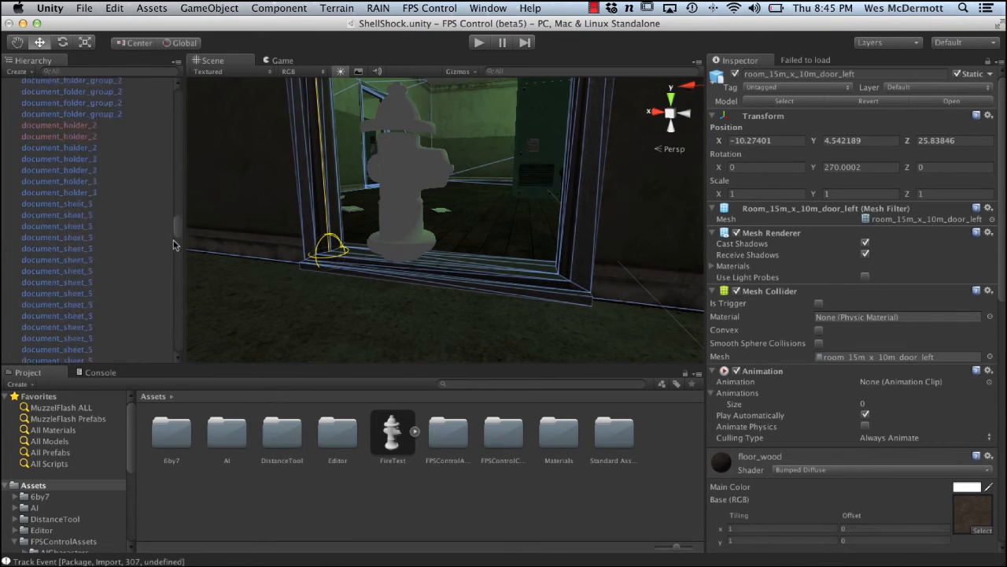
click(35, 207)
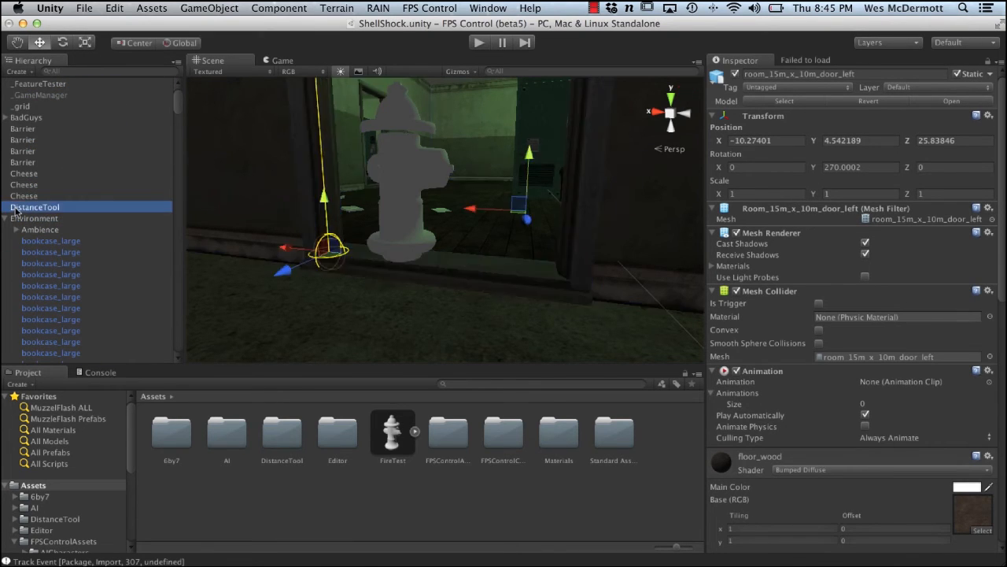
click(34, 207)
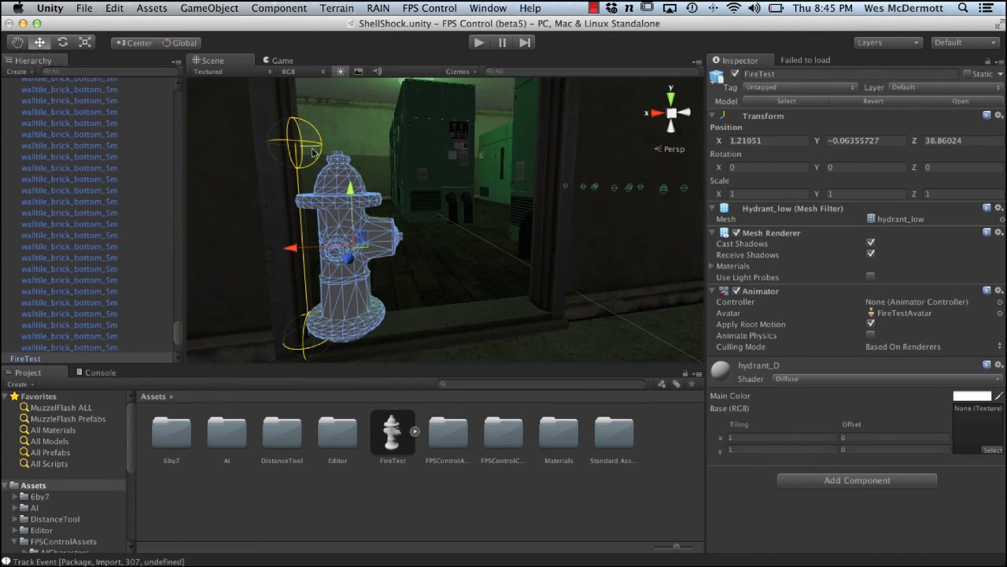
click(77, 84)
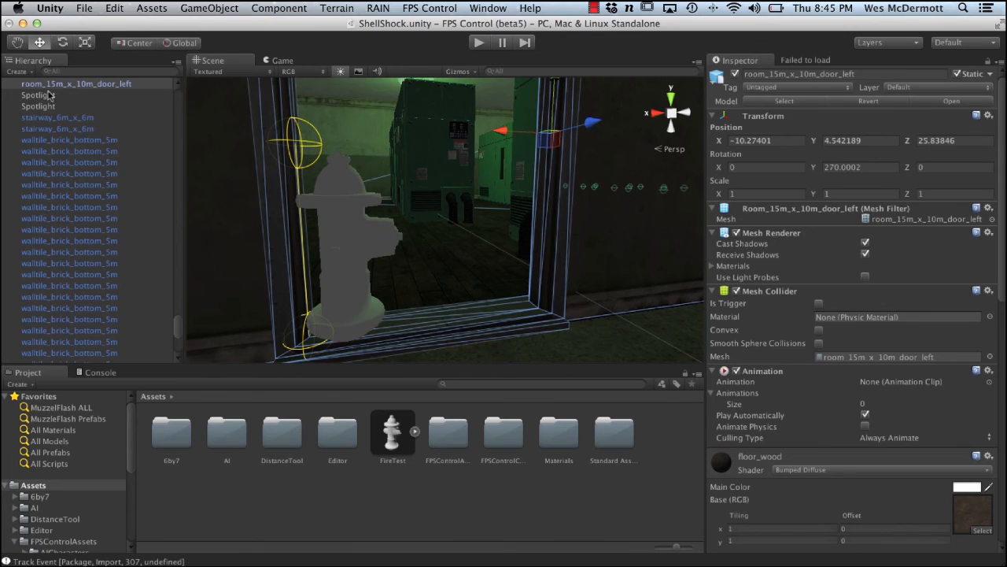
scroll(down, 3)
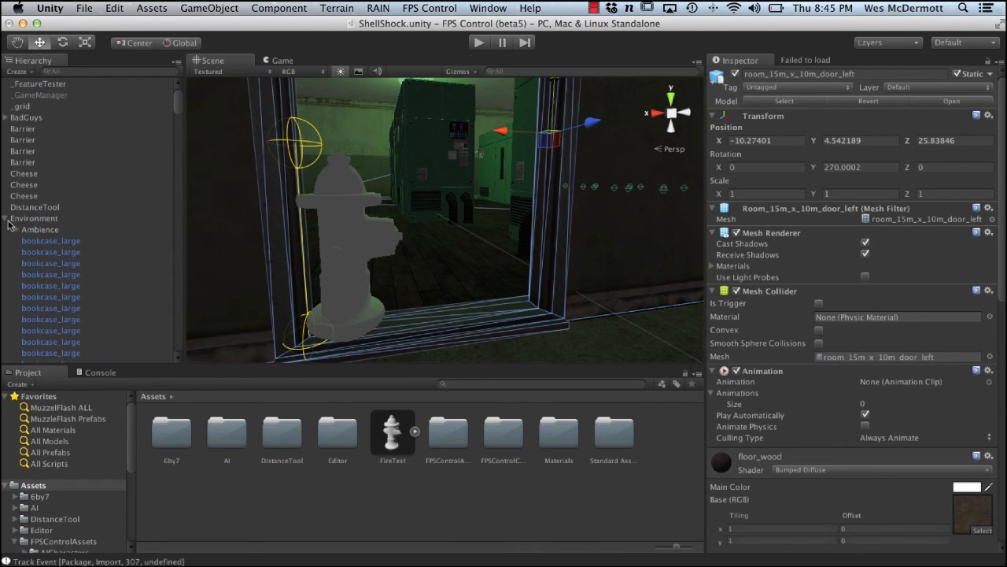
click(33, 206)
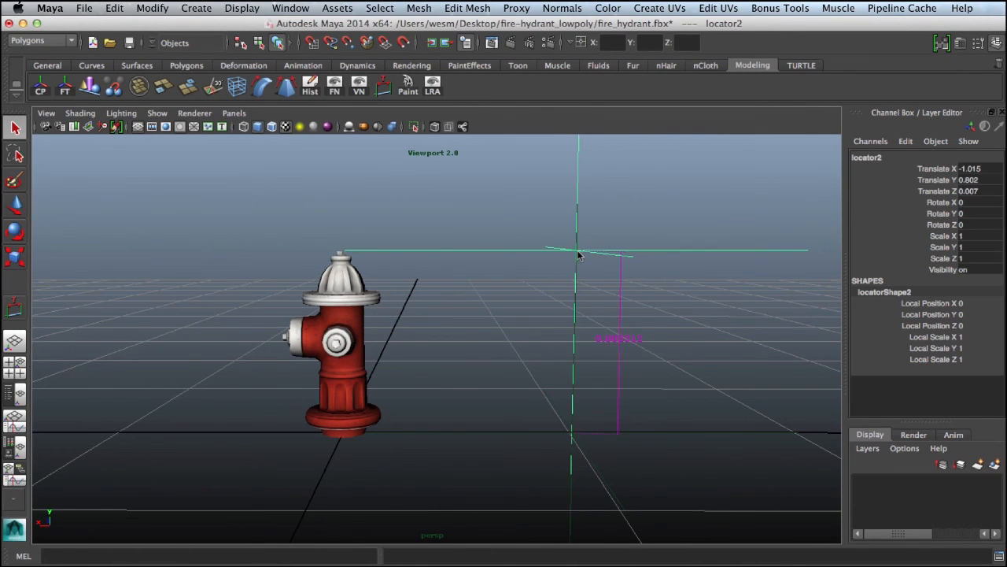
Zoom in on the 0.8-unit distance measurement beside the hydrant
drag(578, 256, 635, 336)
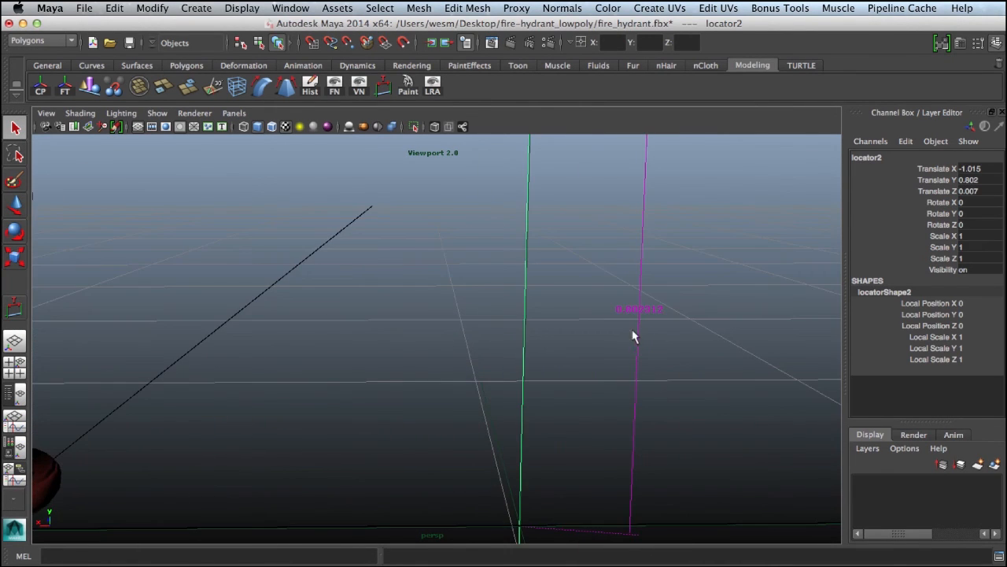